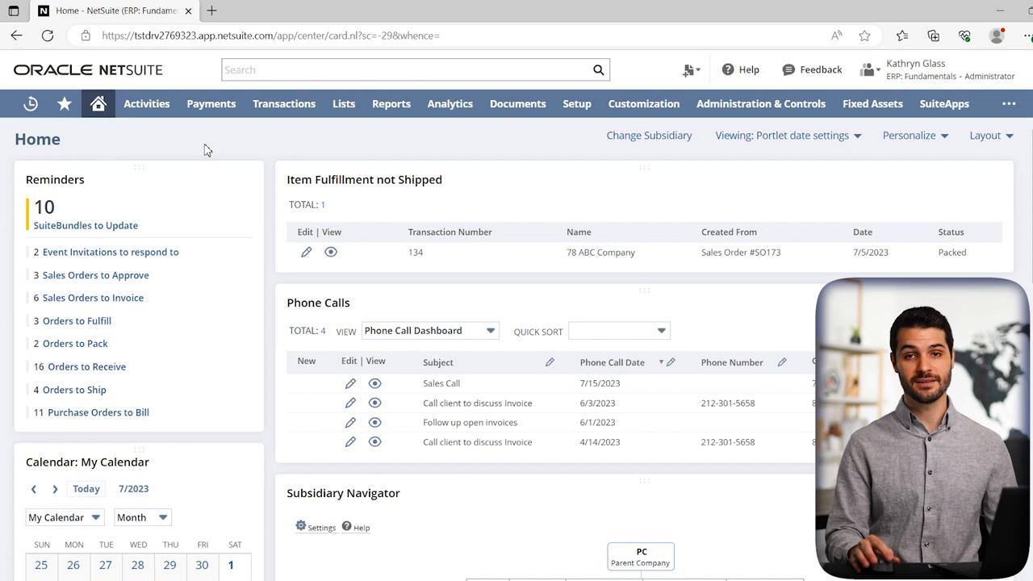
Show the Files list under Communication on the 81 Joe Jones Company customer record.
click(29, 103)
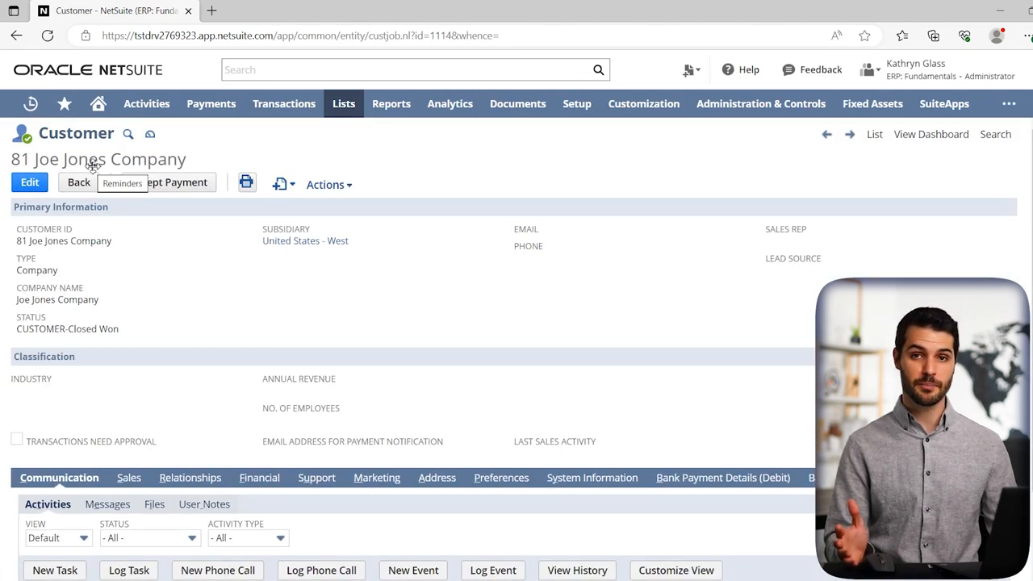
mouse_move(278, 166)
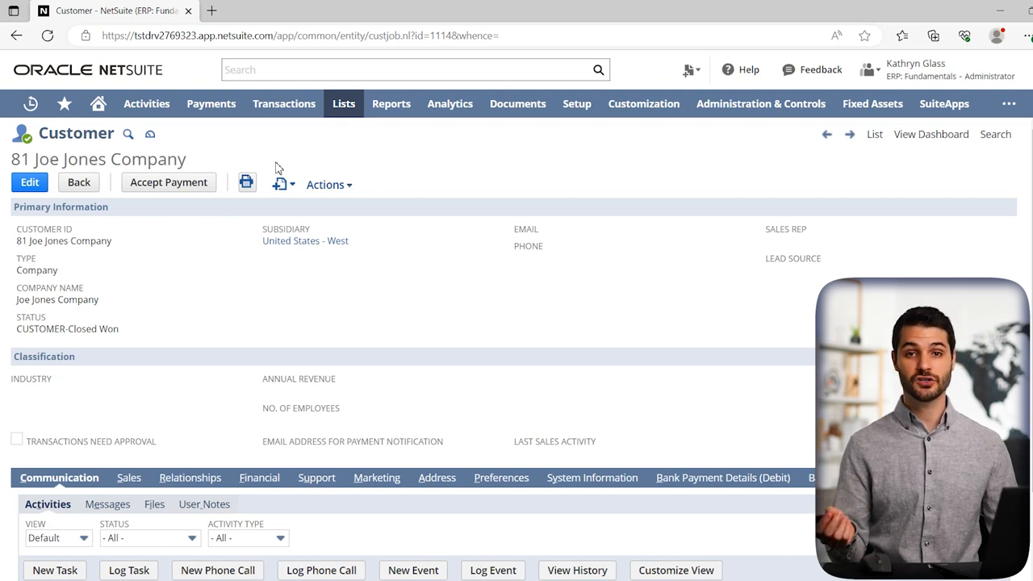
mouse_move(361, 178)
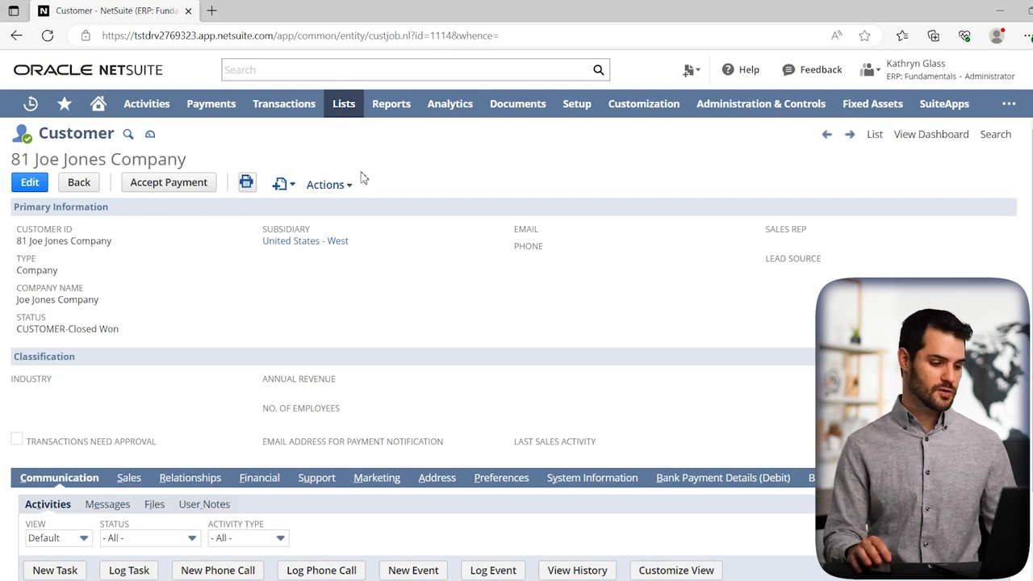
scroll(down, 3)
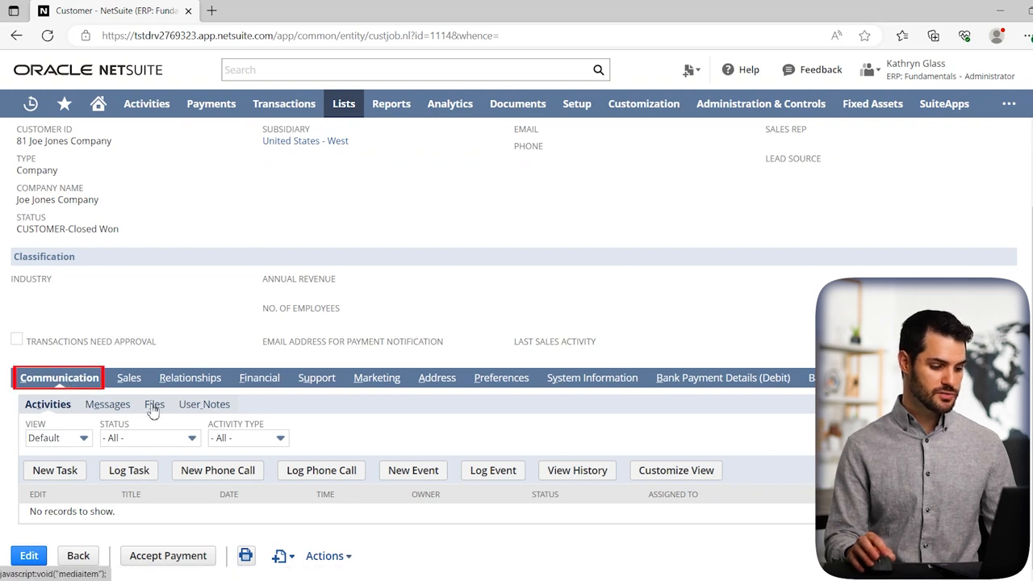
click(150, 403)
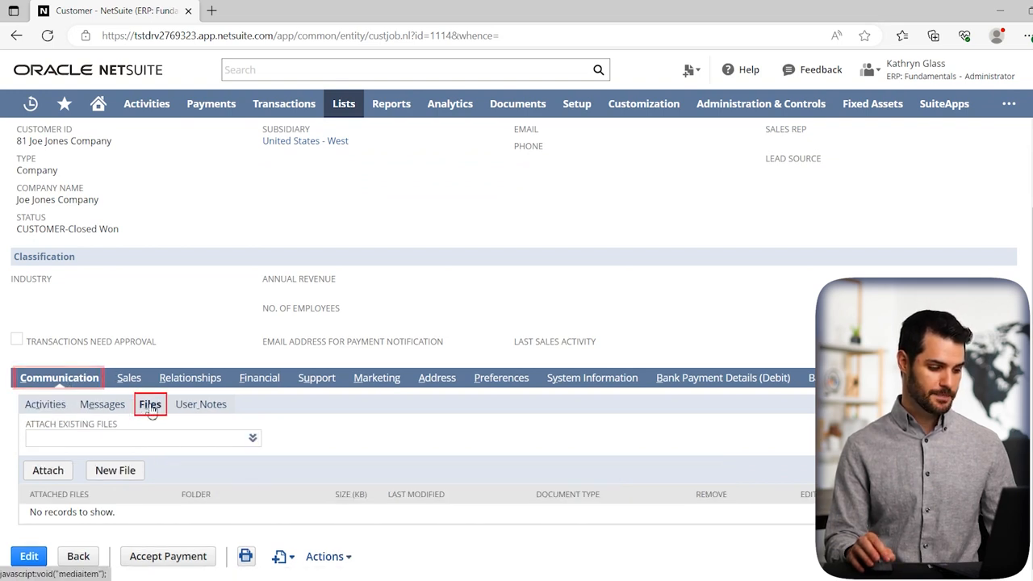
Start a new file attachment from the computer named 'Customer Contract'.
click(115, 471)
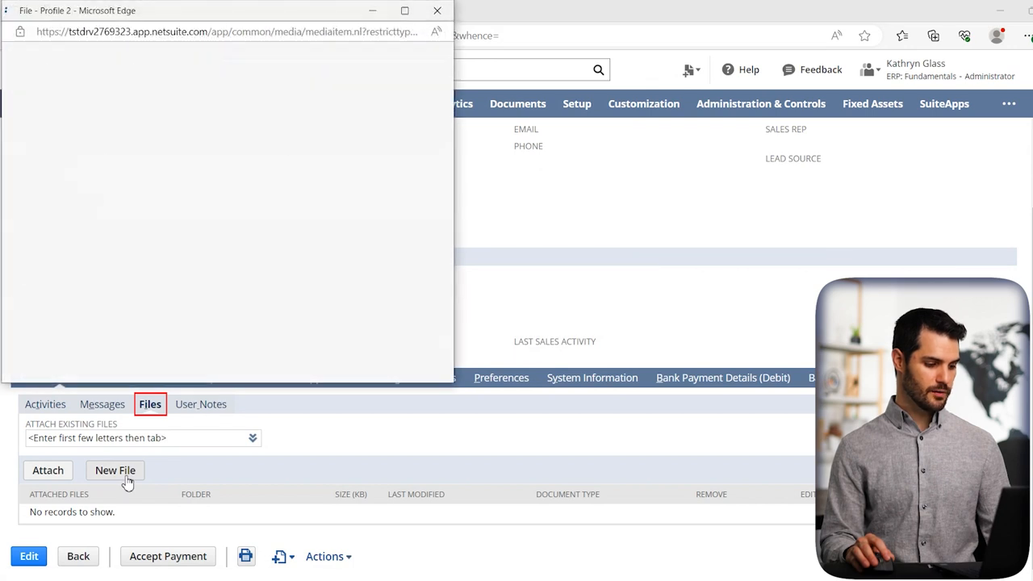
click(115, 472)
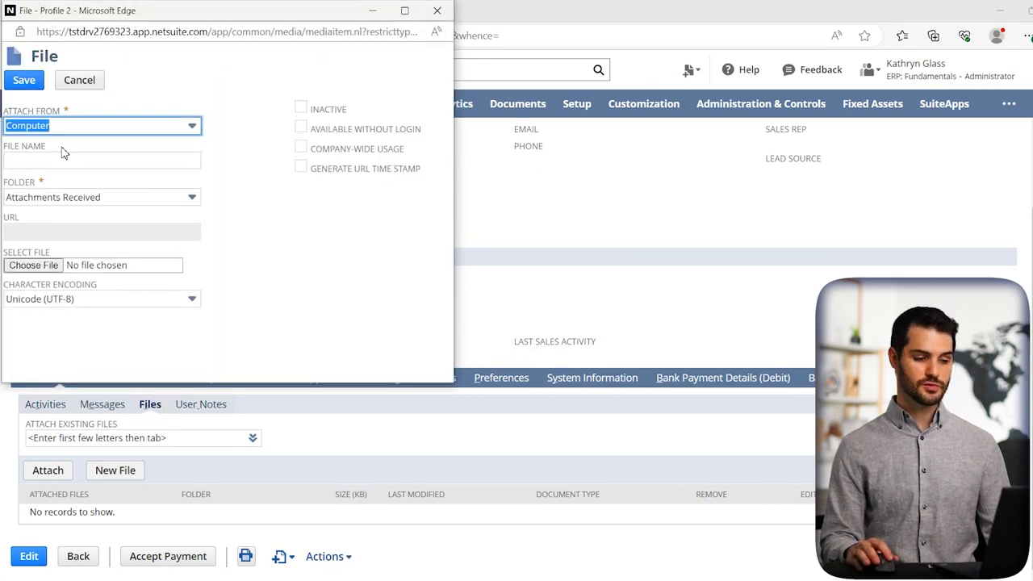
click(102, 159)
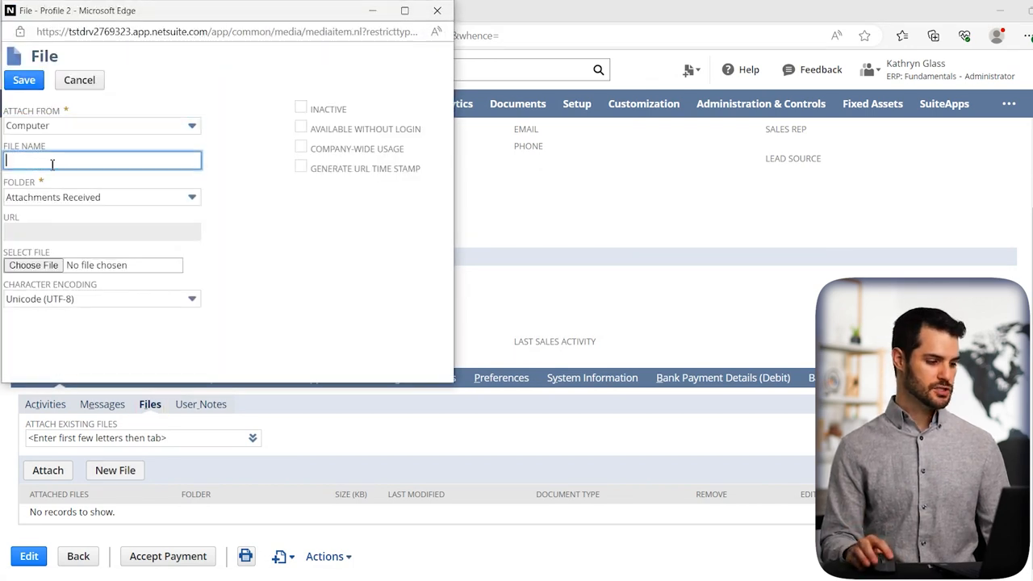
text(Customer Contract)
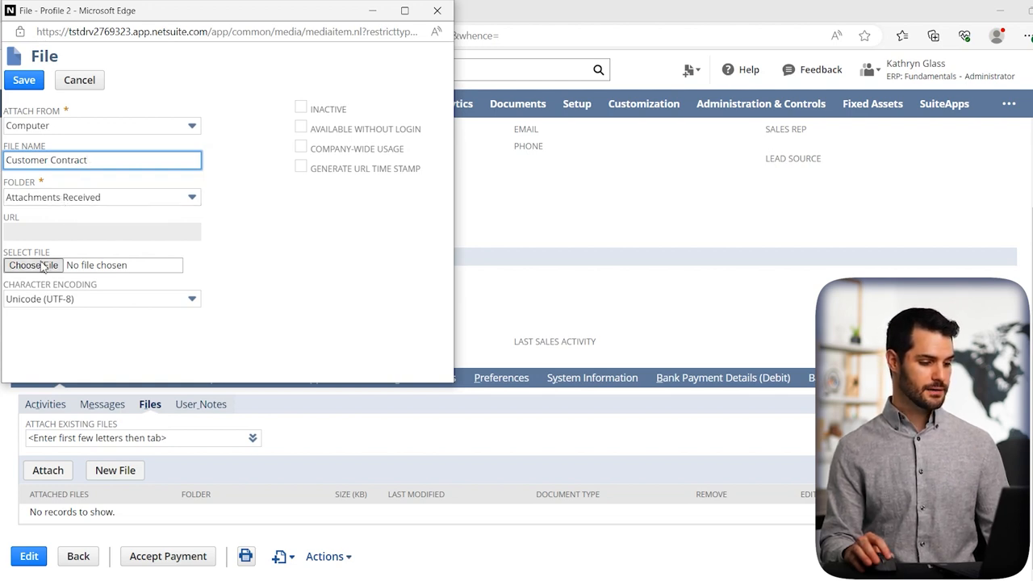
Choose Customer Contract.pdf from the computer and save the attachment to the record.
click(32, 265)
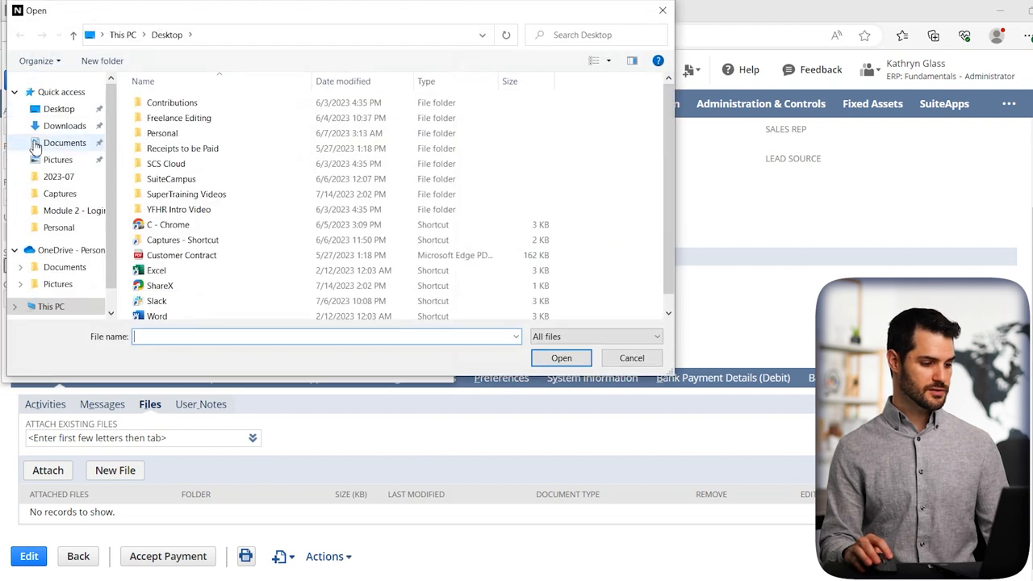
click(61, 91)
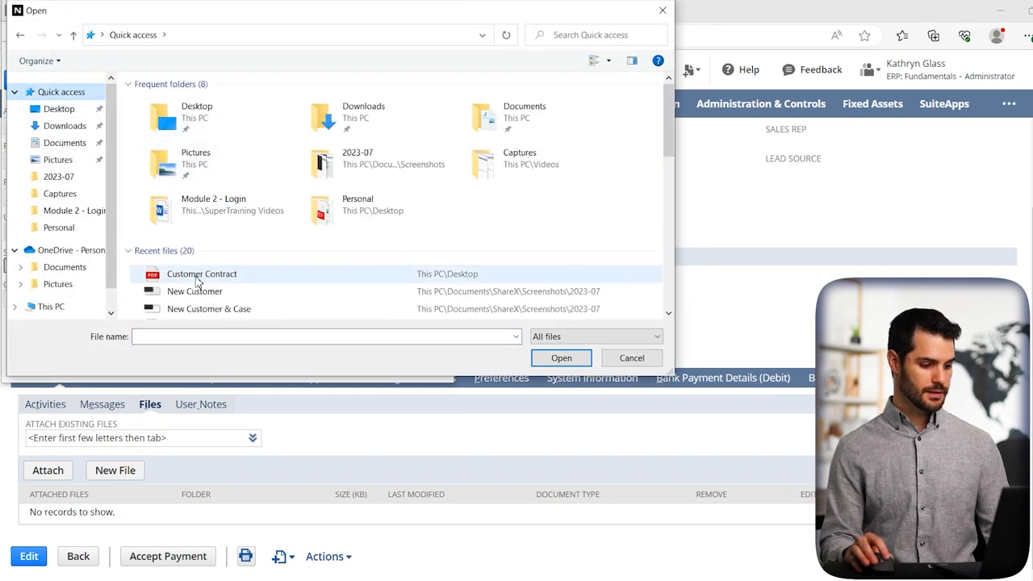
click(562, 359)
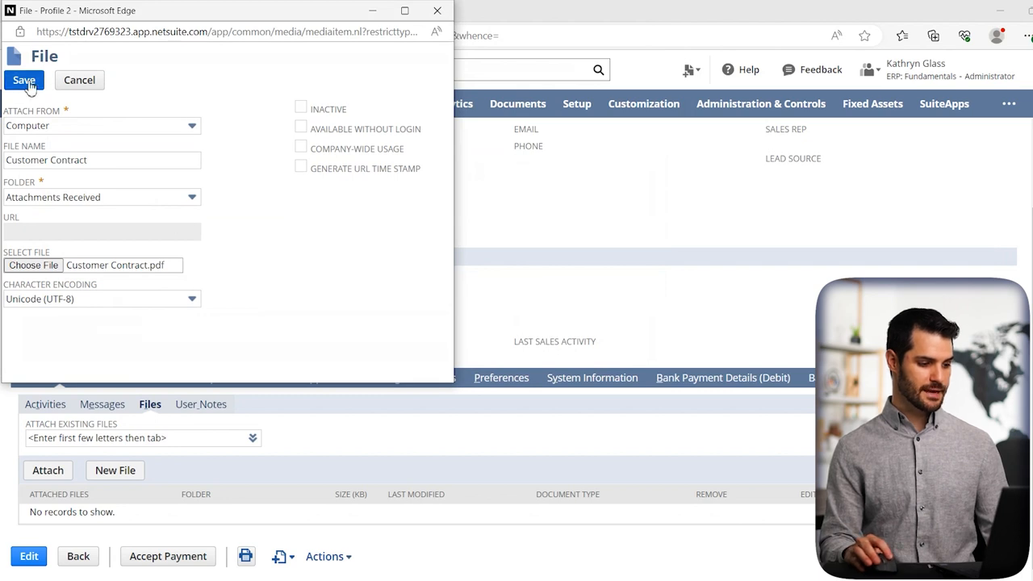
click(25, 81)
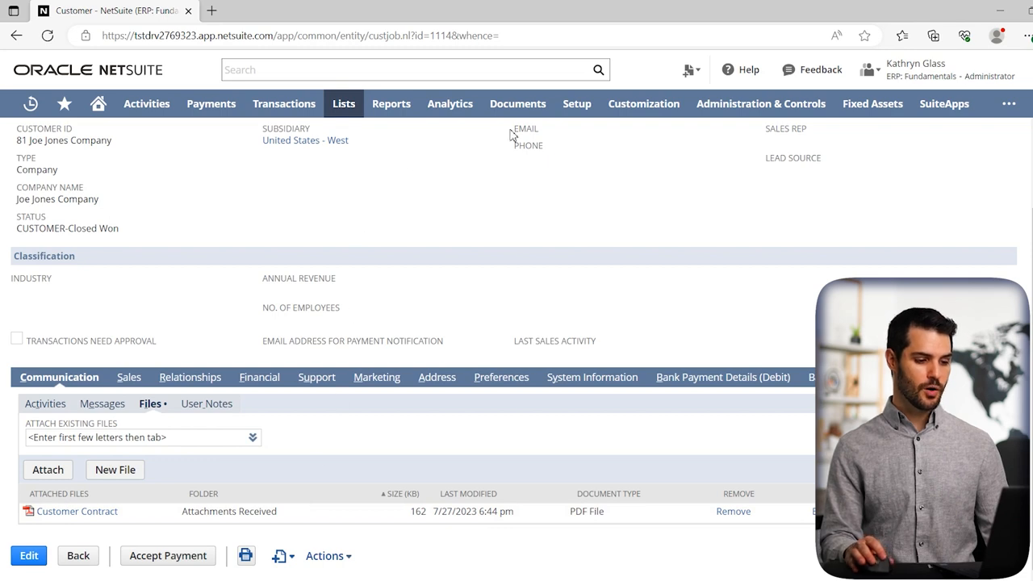
click(517, 103)
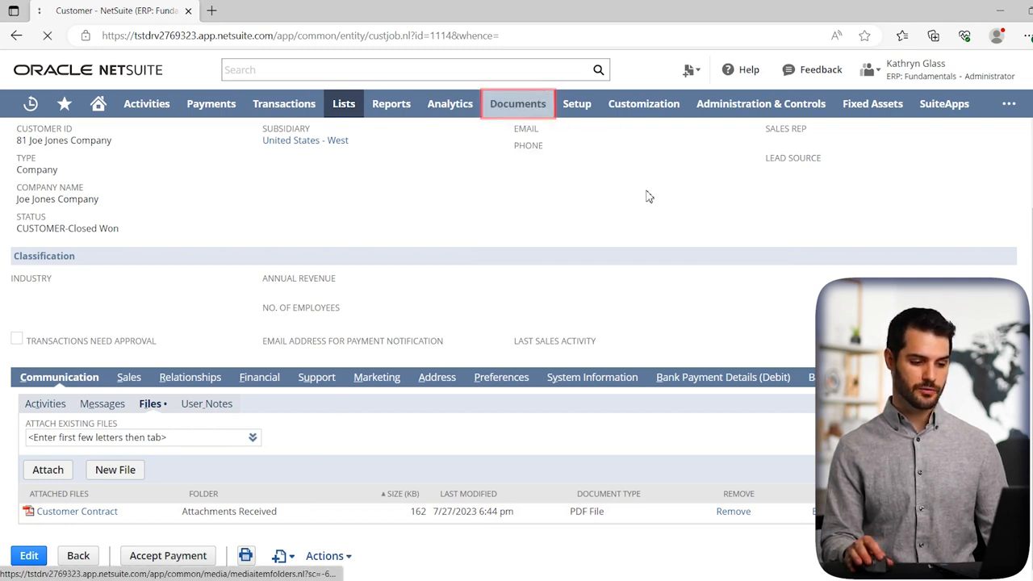
click(517, 103)
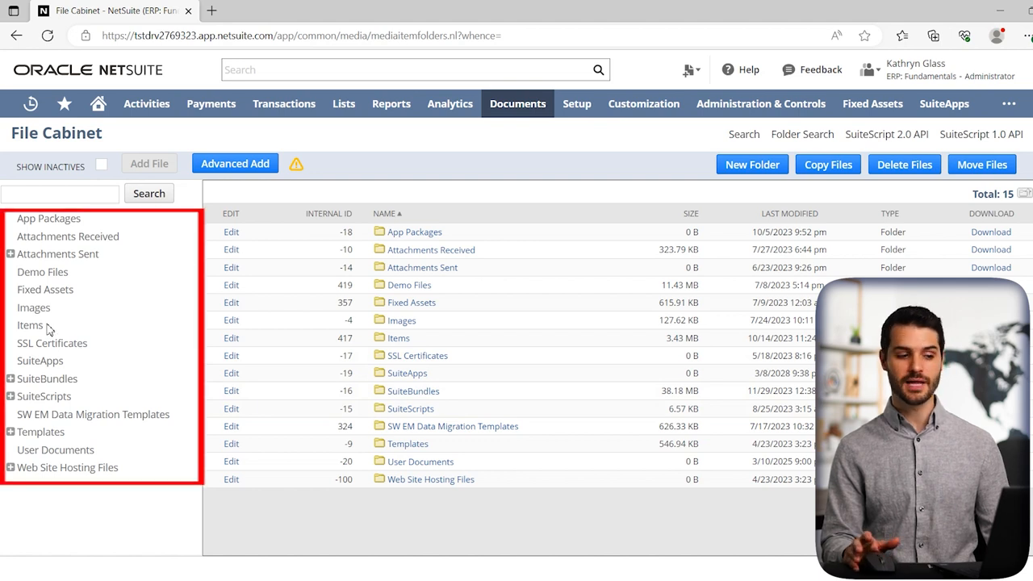
click(10, 254)
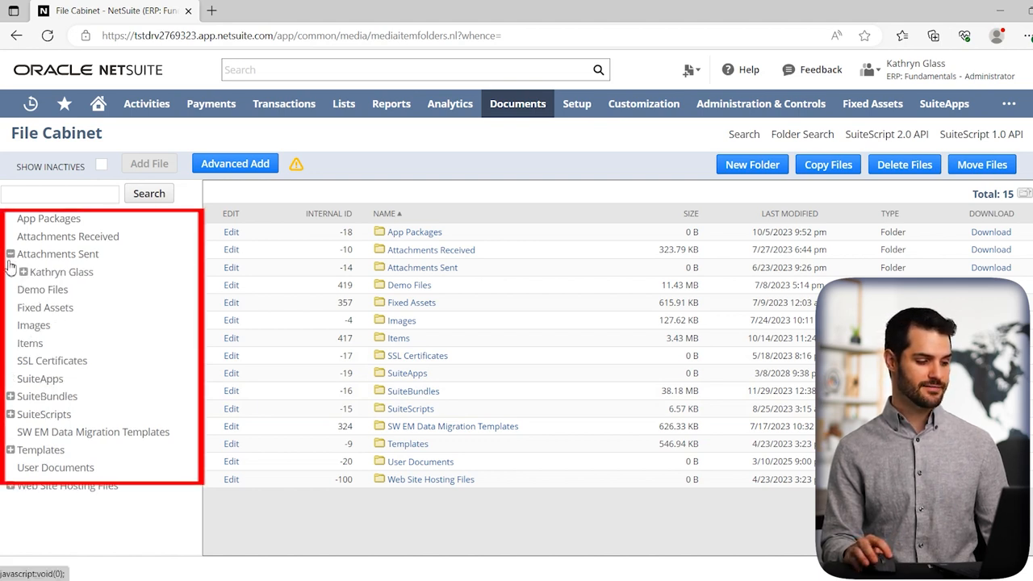
click(11, 271)
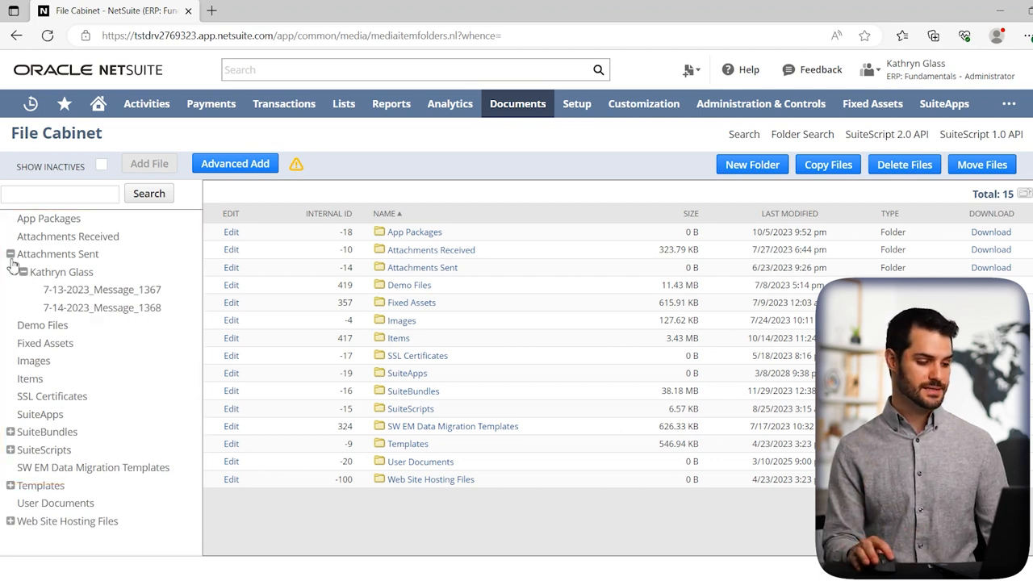
click(8, 254)
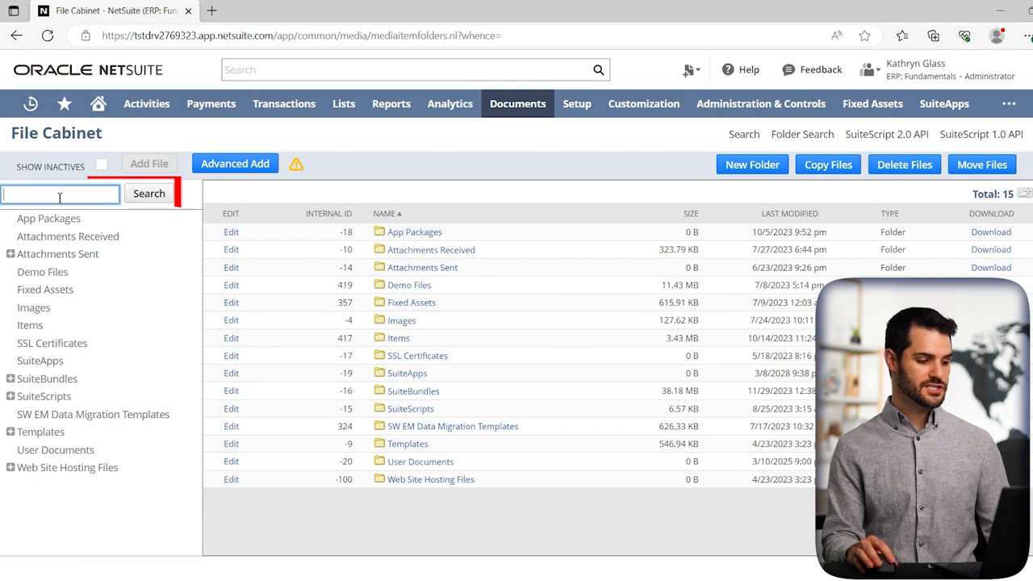
text(CUstomer Contract)
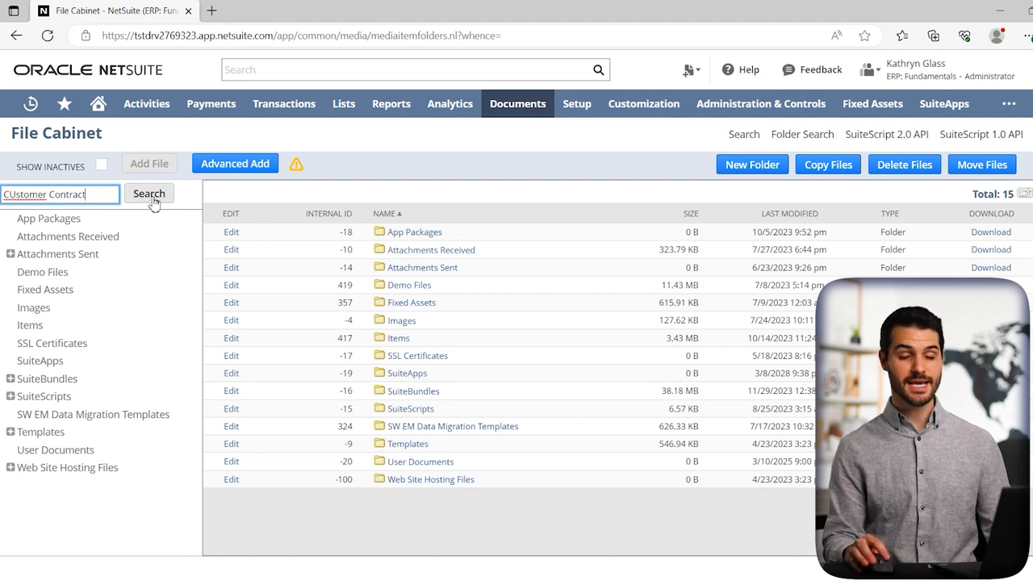
click(149, 194)
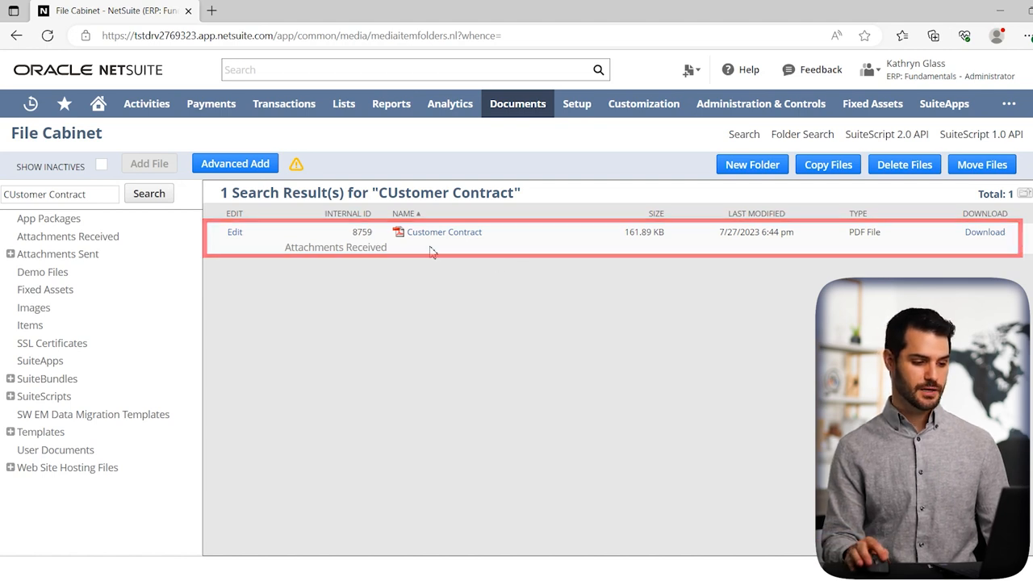
click(61, 194)
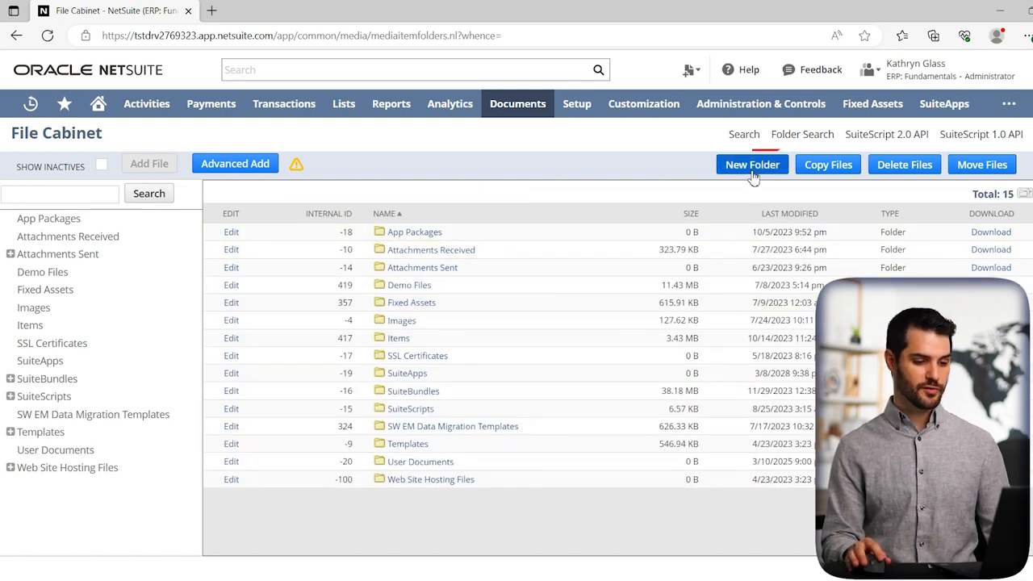
click(752, 165)
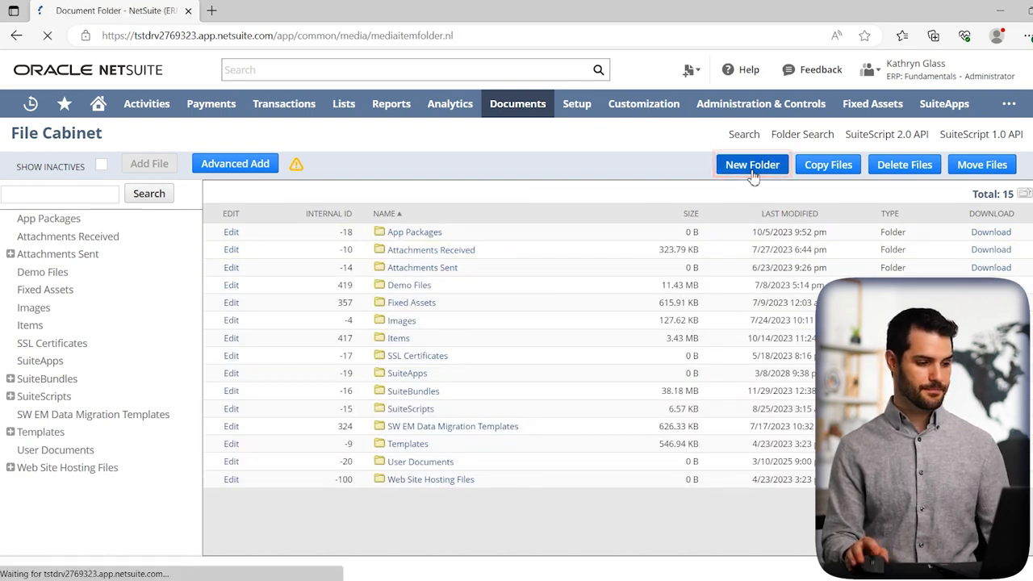
click(752, 165)
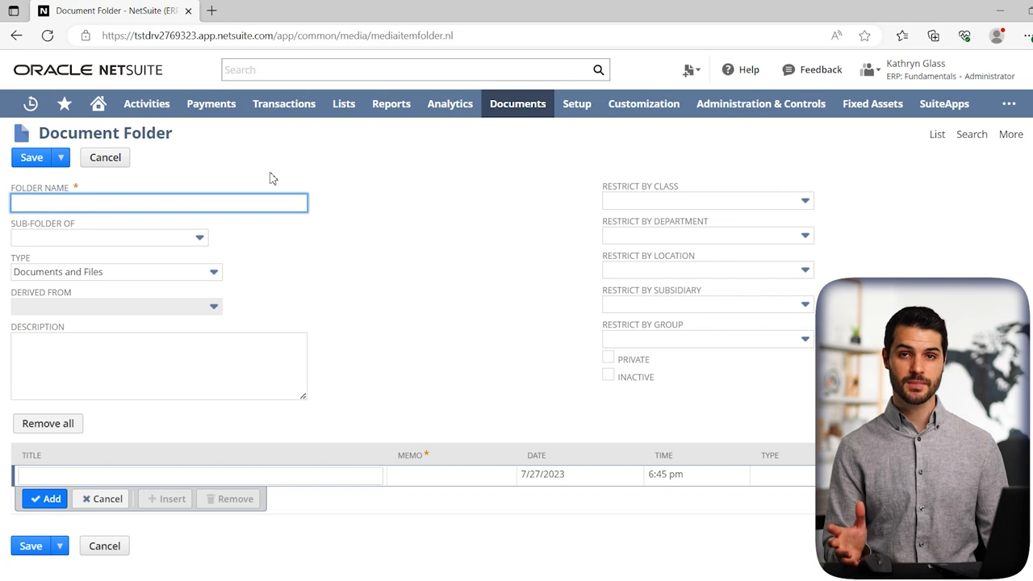
mouse_move(277, 243)
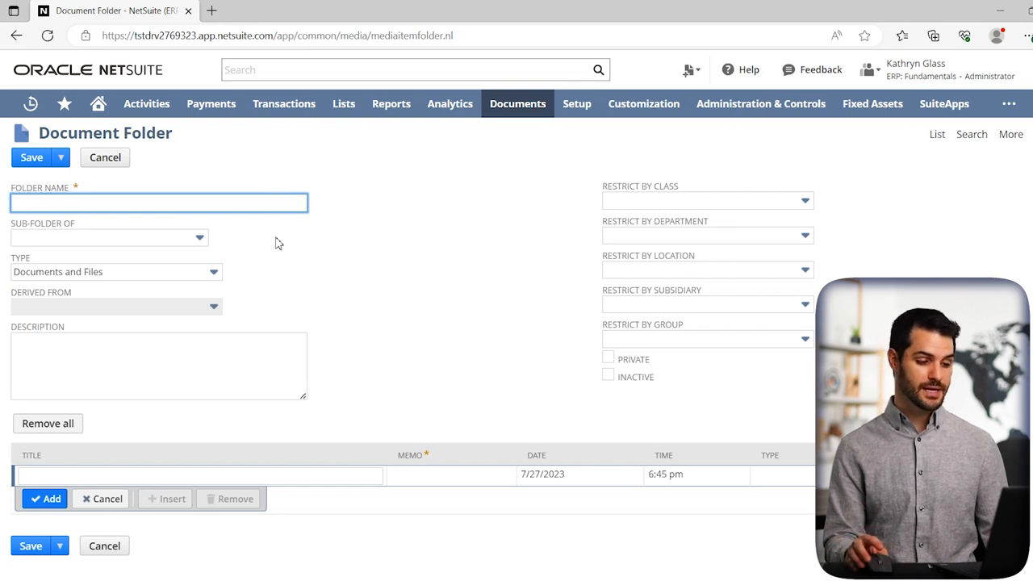
mouse_move(568, 332)
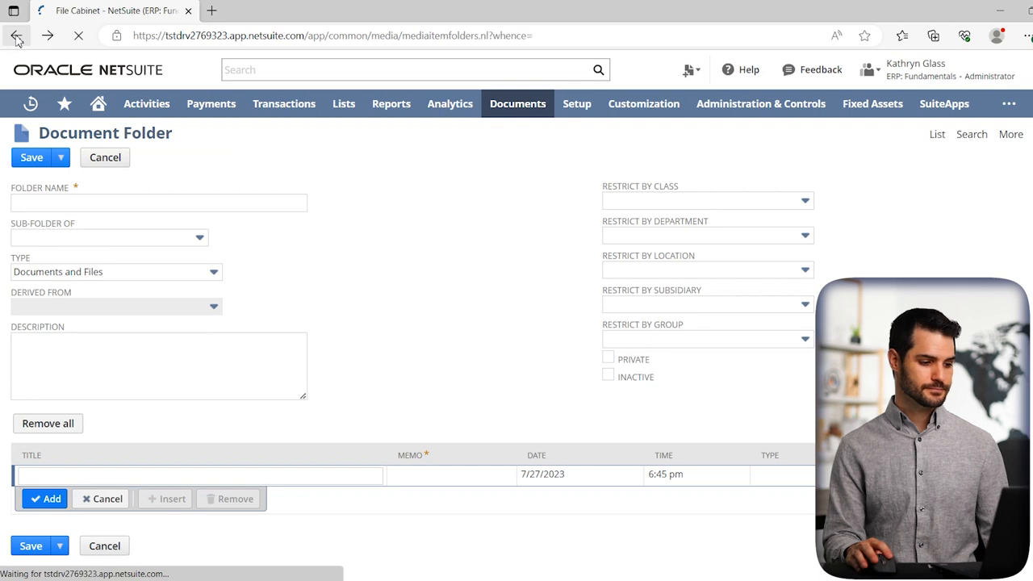
click(16, 36)
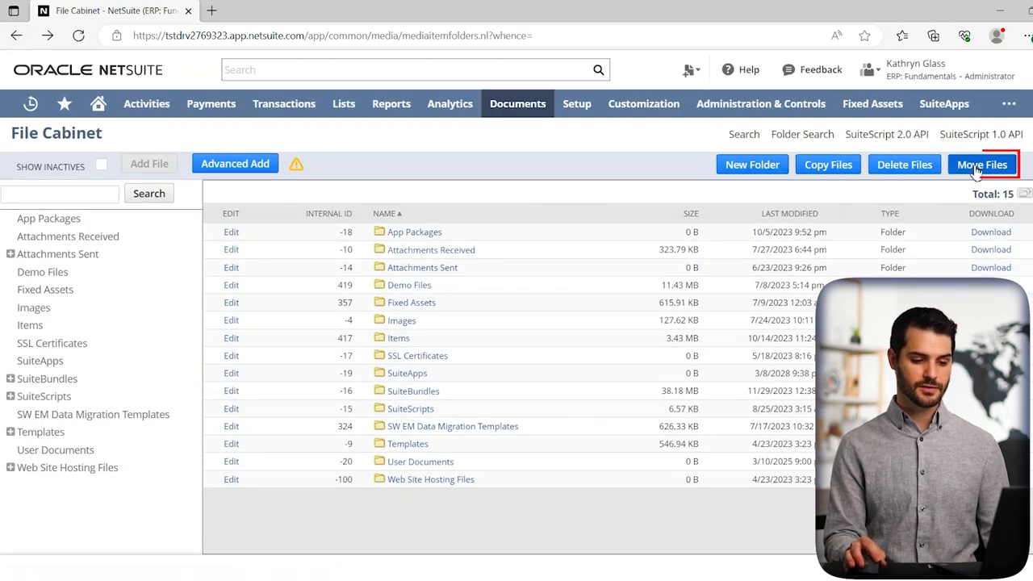
click(982, 164)
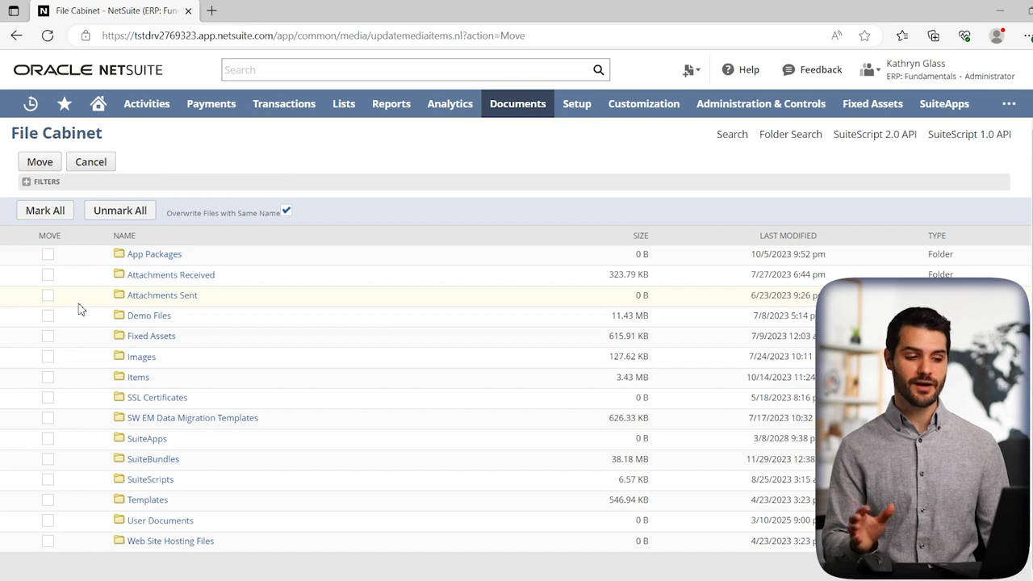
click(47, 294)
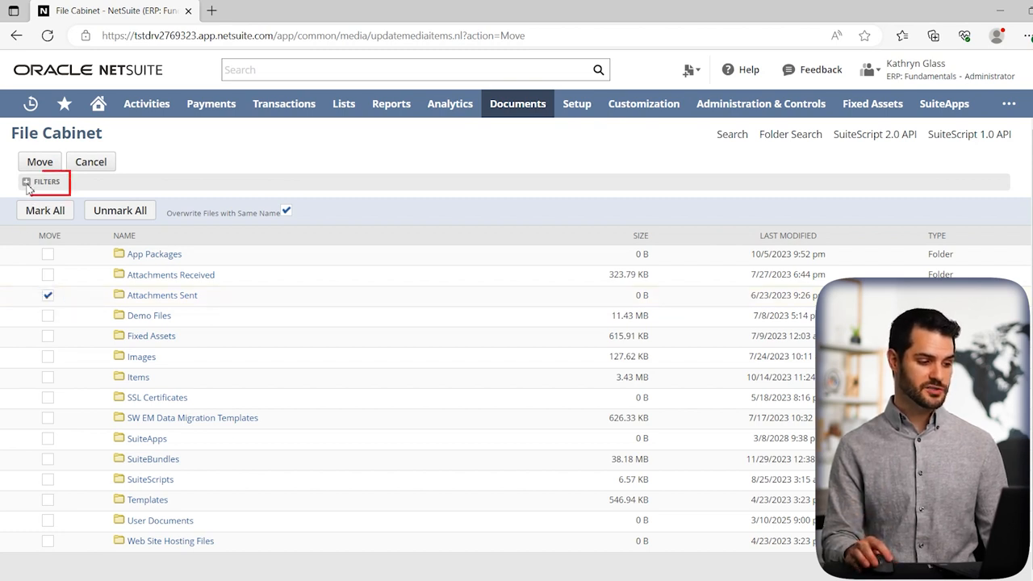
click(45, 181)
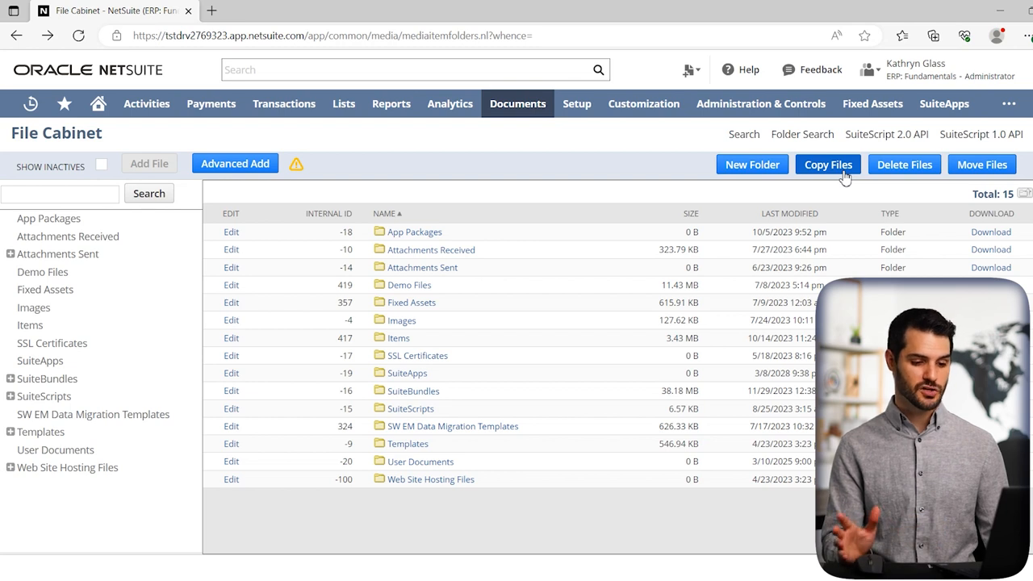
mouse_move(898, 174)
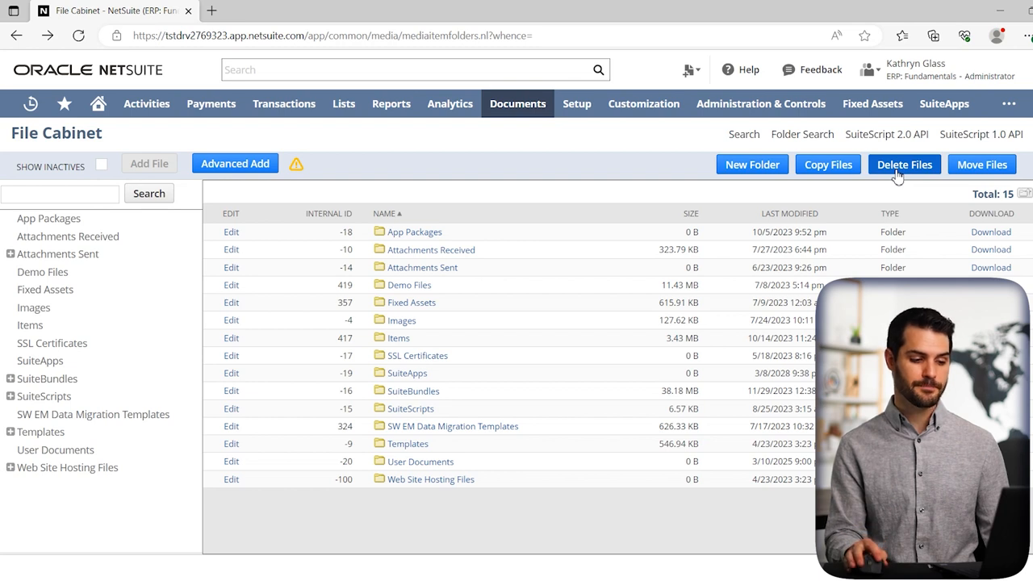
mouse_move(502, 322)
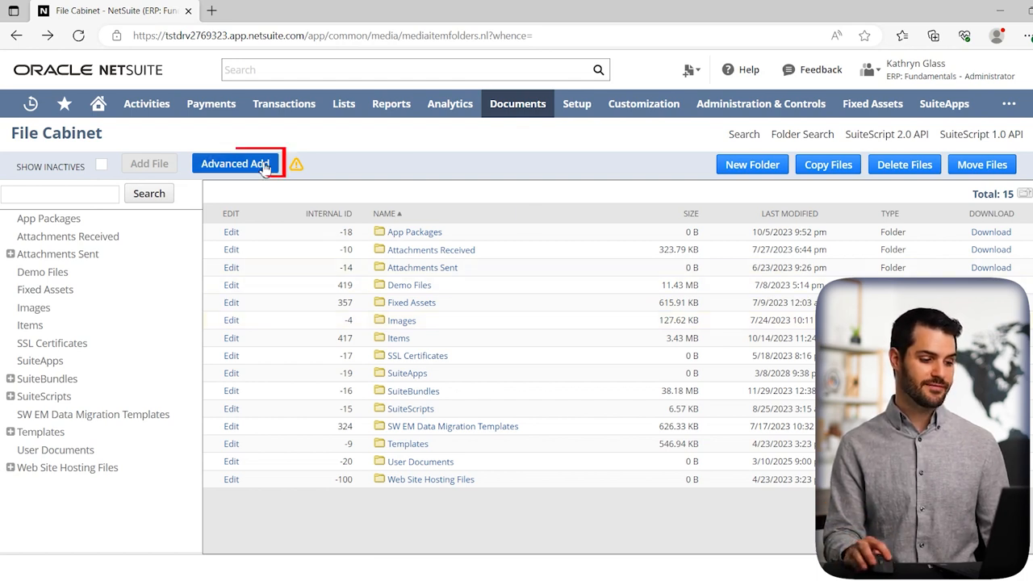
click(236, 165)
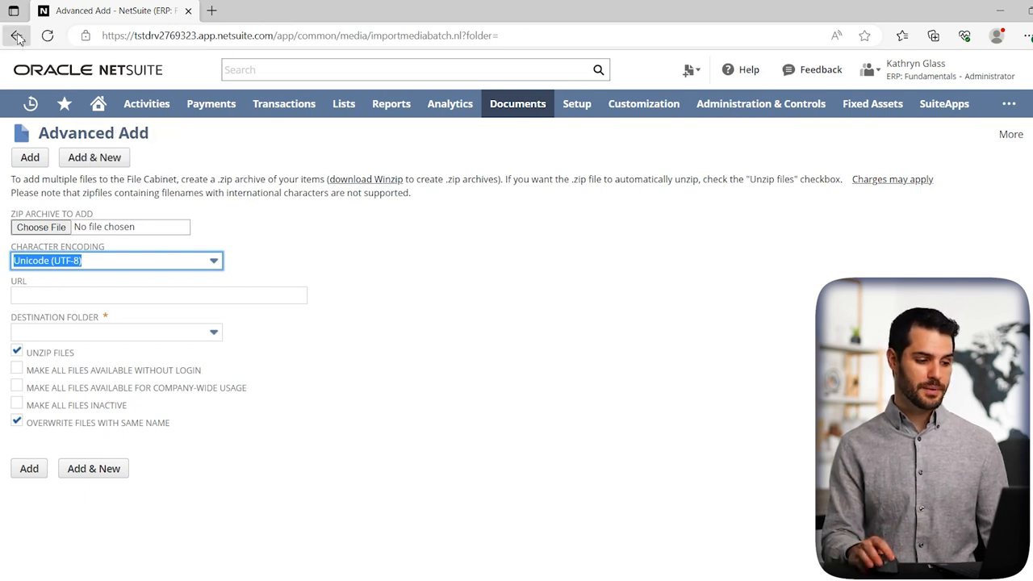
click(18, 35)
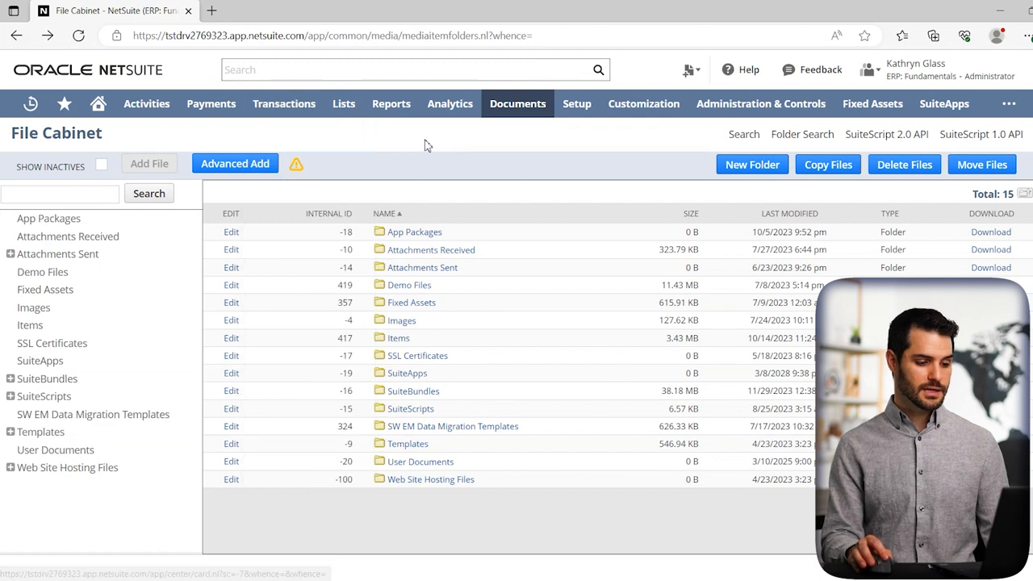
mouse_move(677, 197)
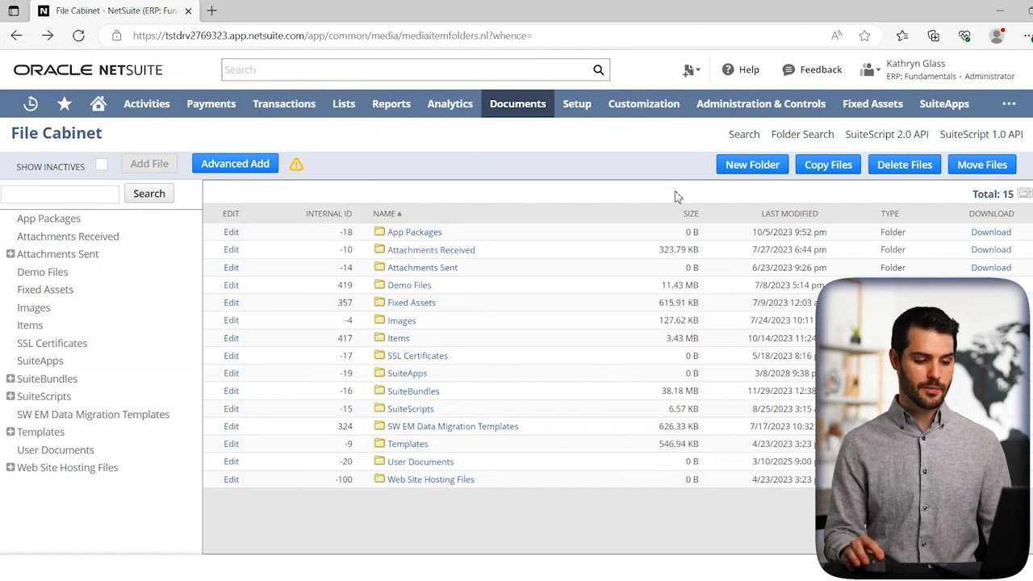